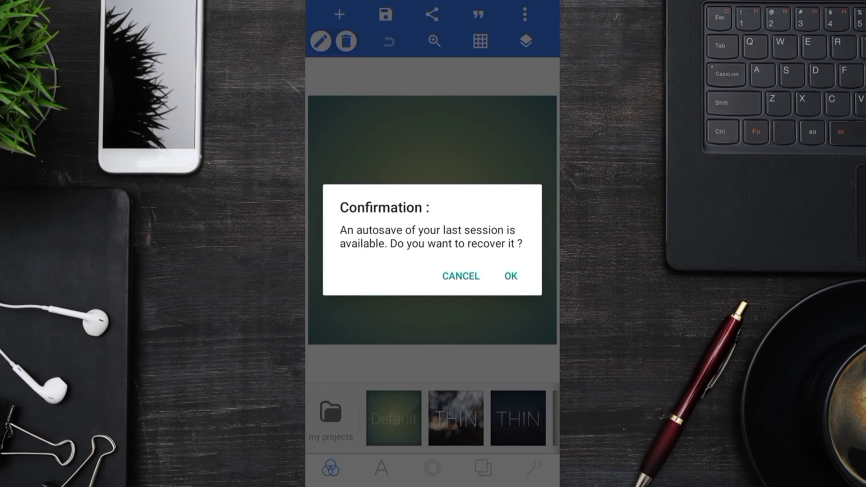
Dismiss the autosave prompt and enlarge the letter K at the canvas centre
click(509, 276)
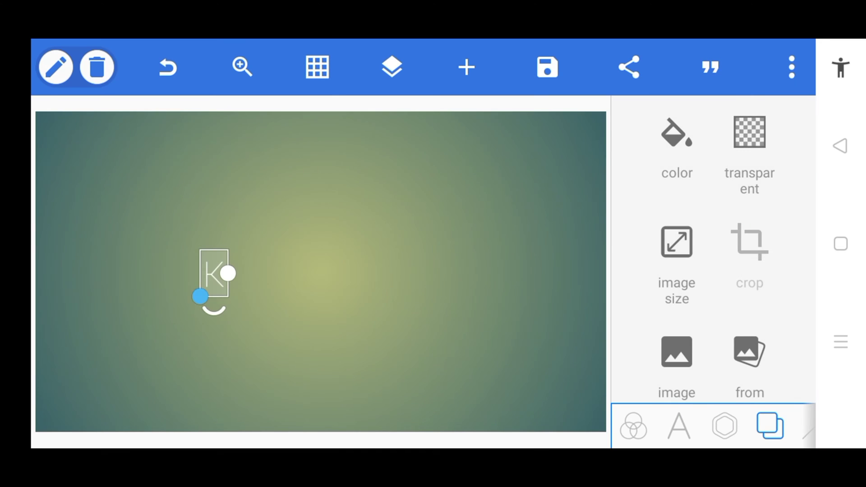
drag(200, 297, 289, 385)
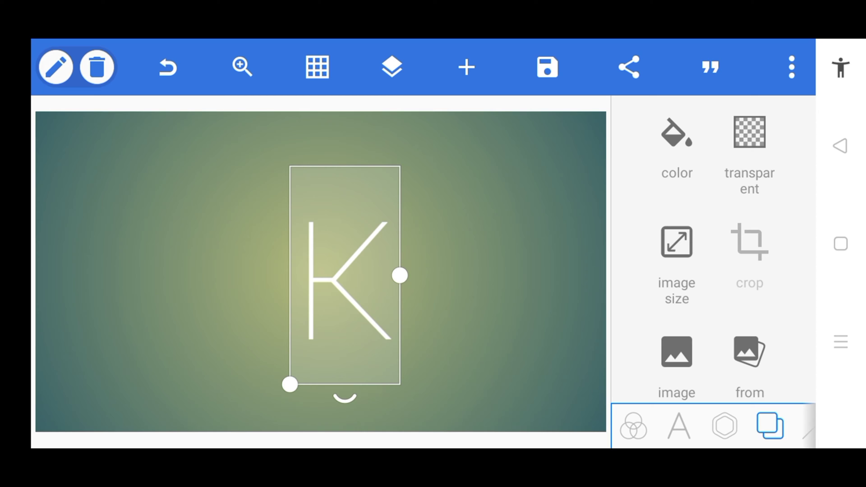
click(679, 425)
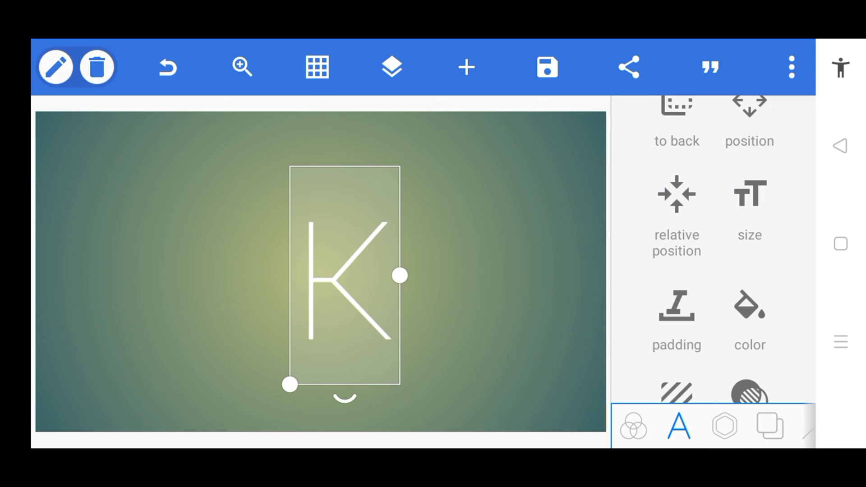
Switch the K to the bold slashed display font from the Recent fonts list
click(677, 315)
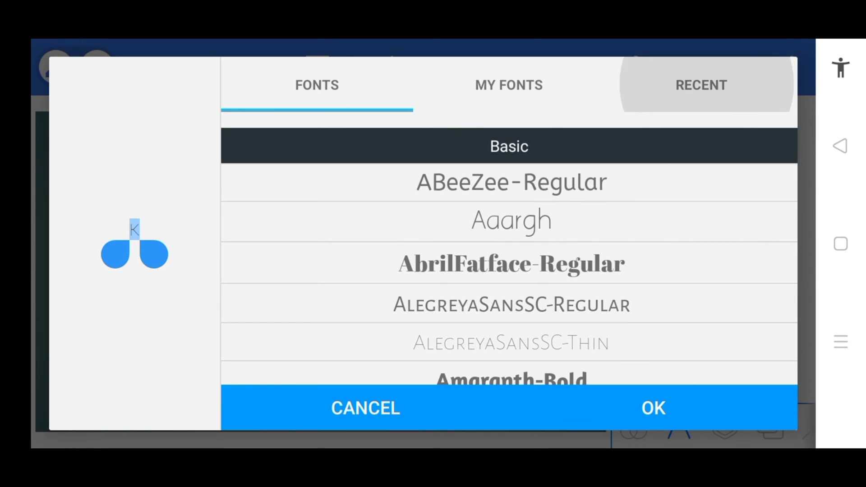
click(700, 85)
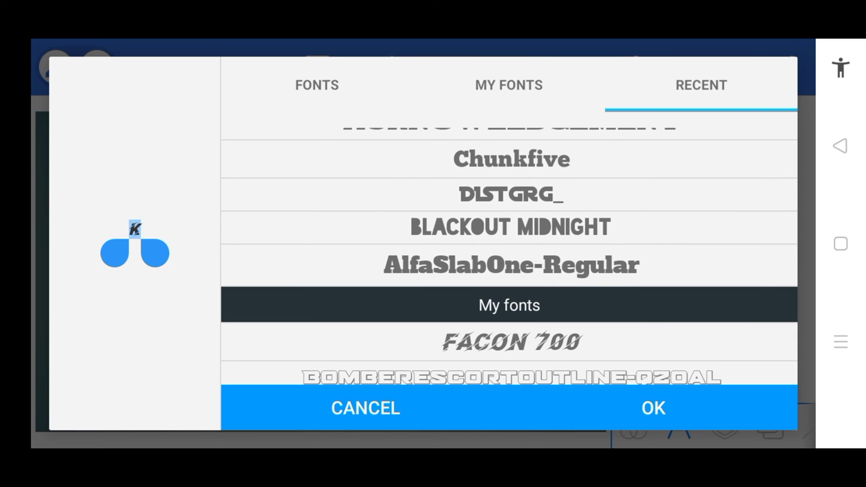
click(653, 408)
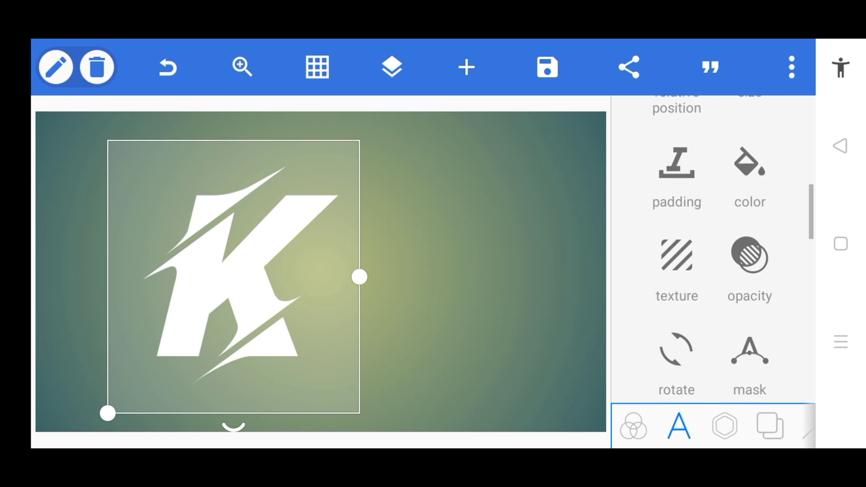
Give the K a white width-2 stroke, cyan shadow with blur 10, and outer glow
click(750, 177)
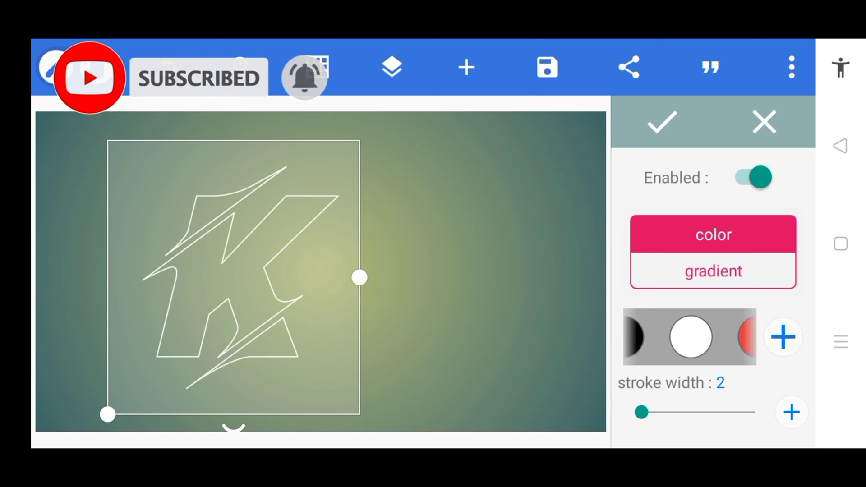
click(678, 425)
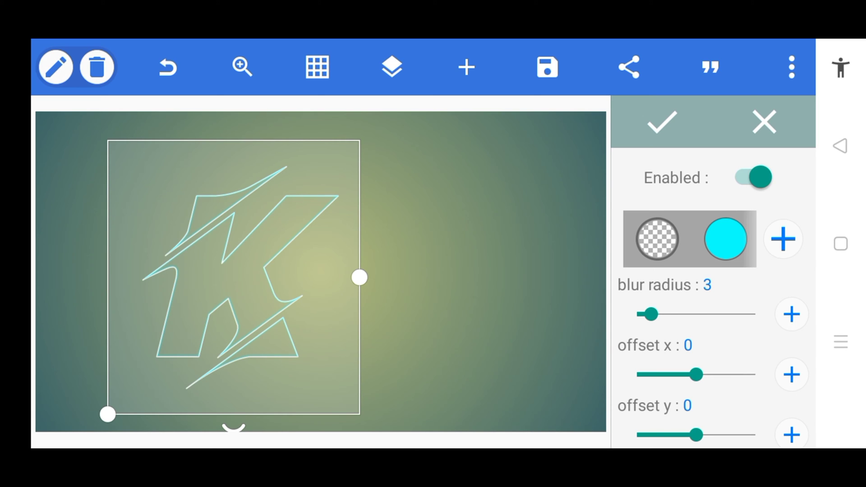
drag(650, 314, 684, 314)
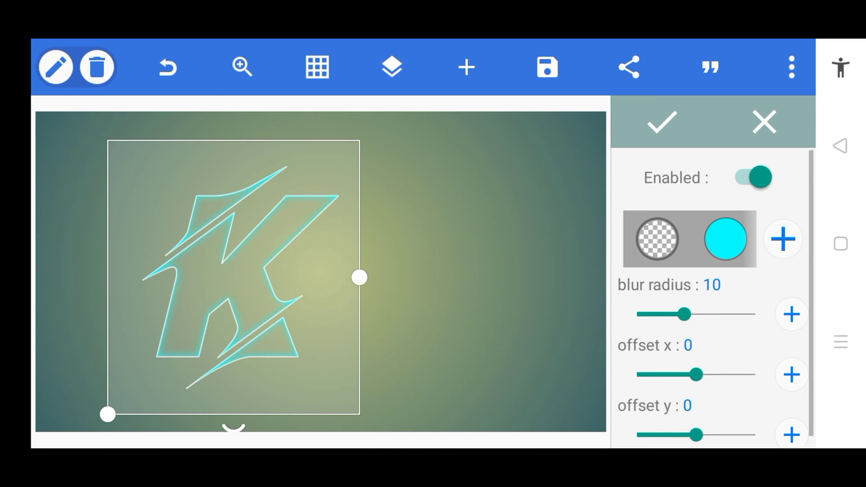
click(750, 177)
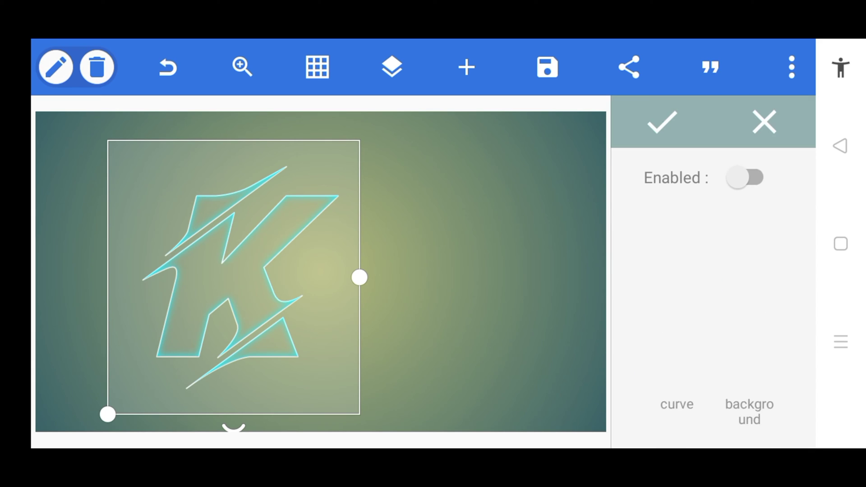
click(746, 177)
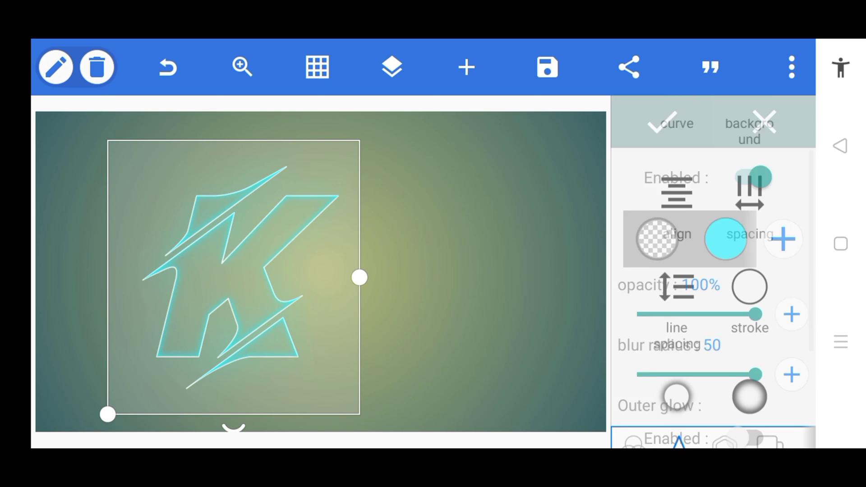
click(392, 67)
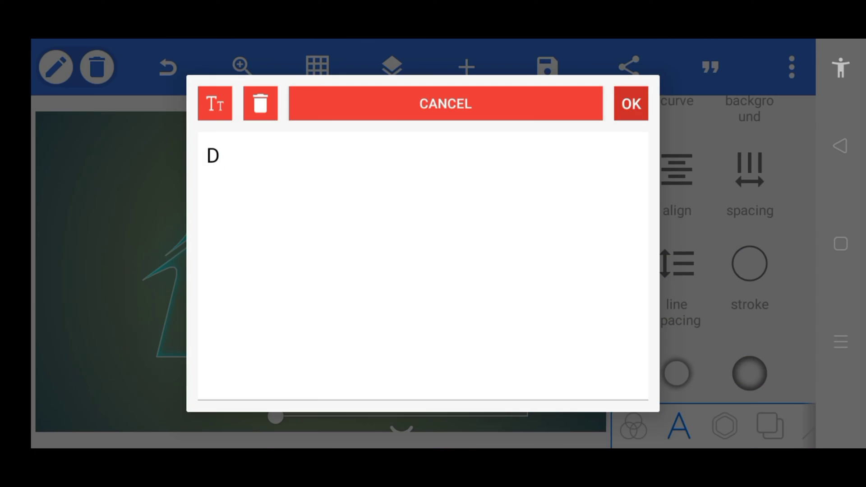
Add a D in the slashed font with pink stroke and glow beside the K
click(630, 104)
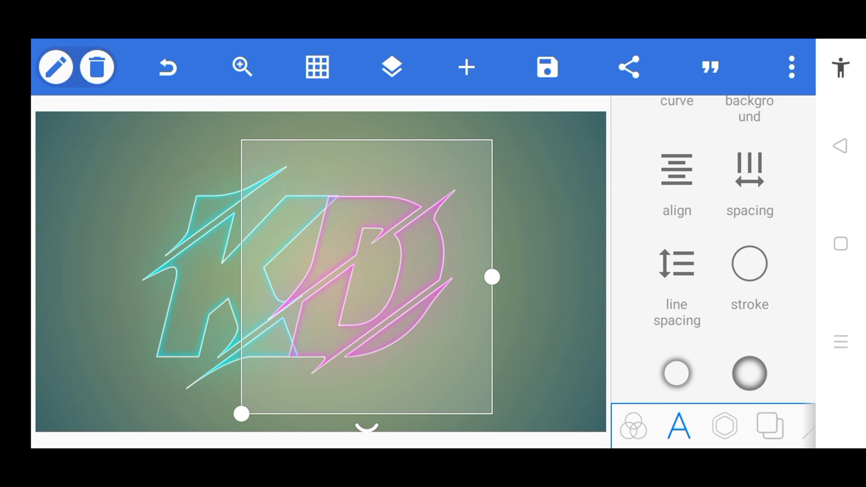
click(466, 67)
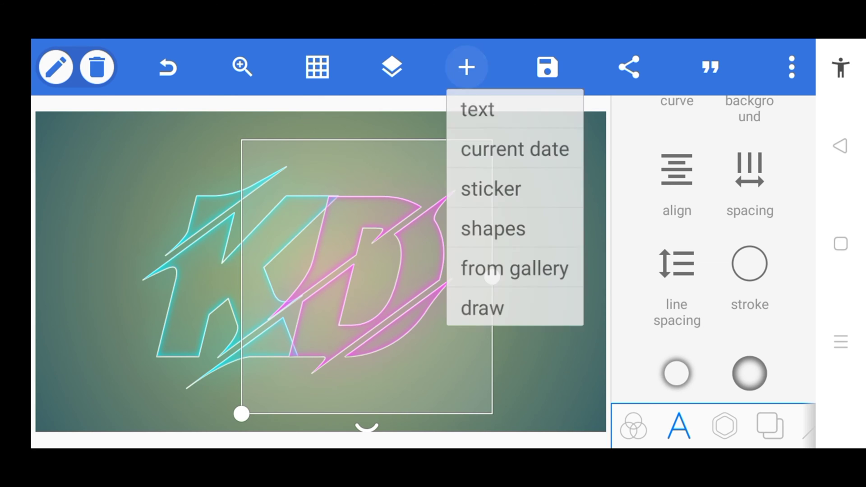
Add the soft glow sticker, then move and enlarge it over the D
click(490, 189)
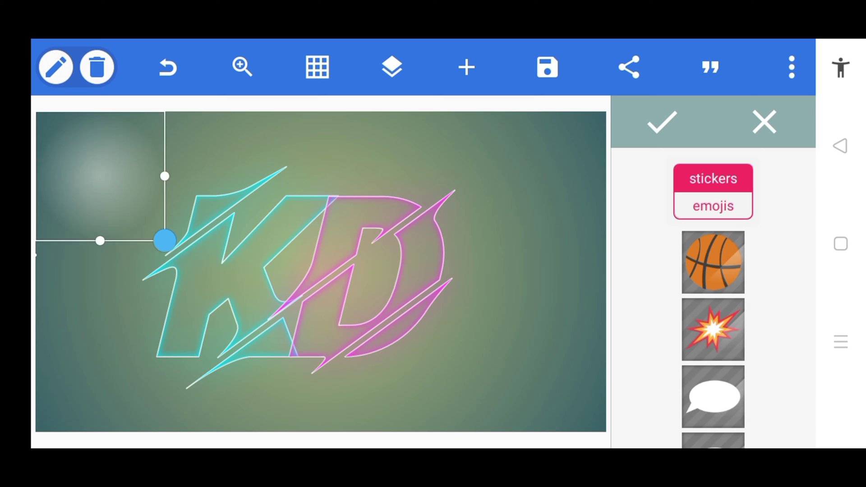
drag(163, 240, 487, 390)
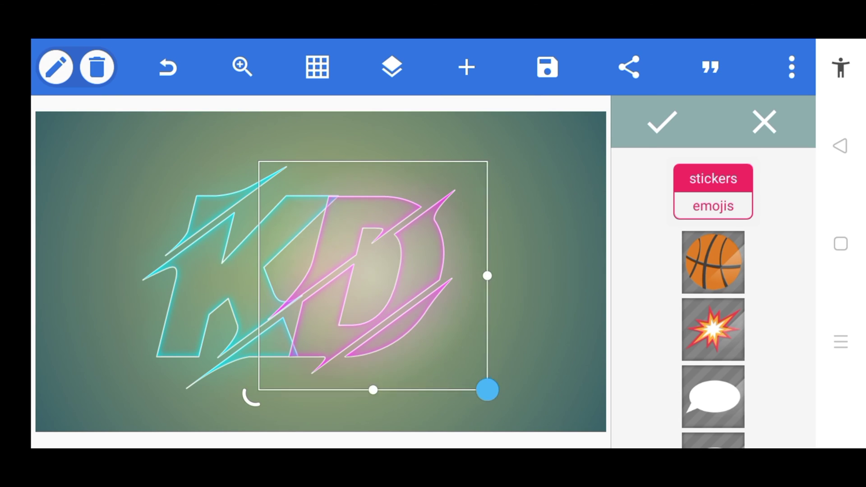
drag(486, 390, 491, 418)
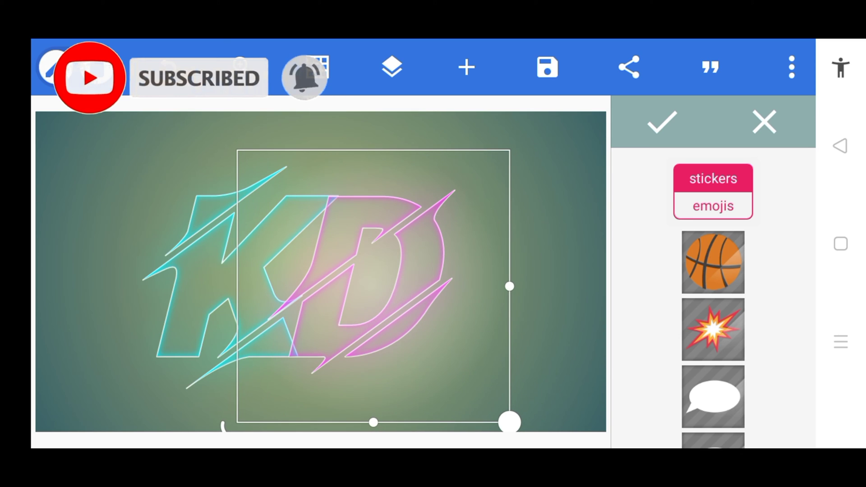
click(392, 66)
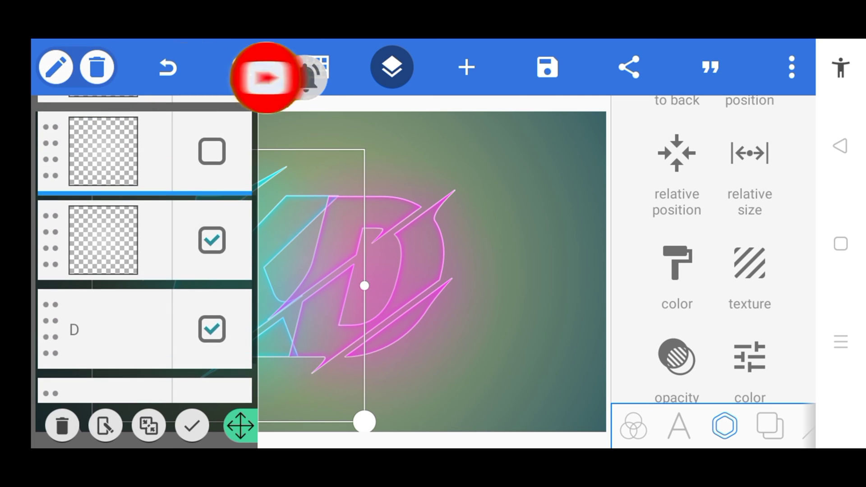
Merge the checked glow sticker layers into one object and confirm
click(148, 426)
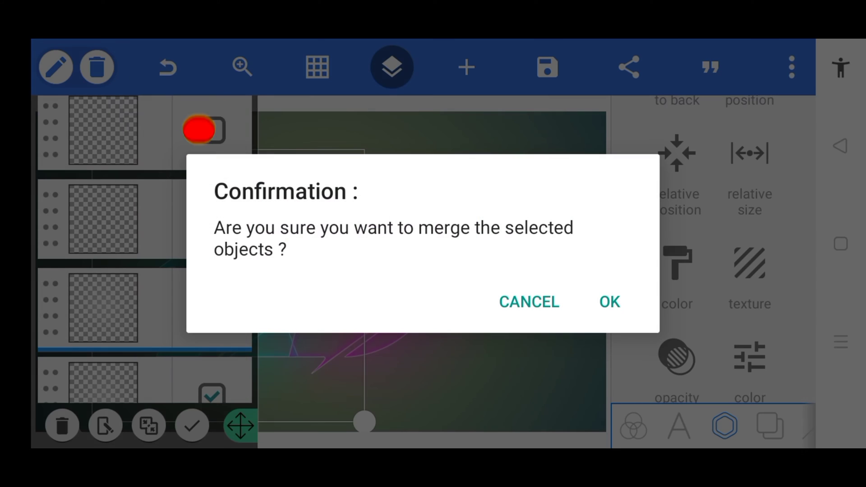
click(609, 302)
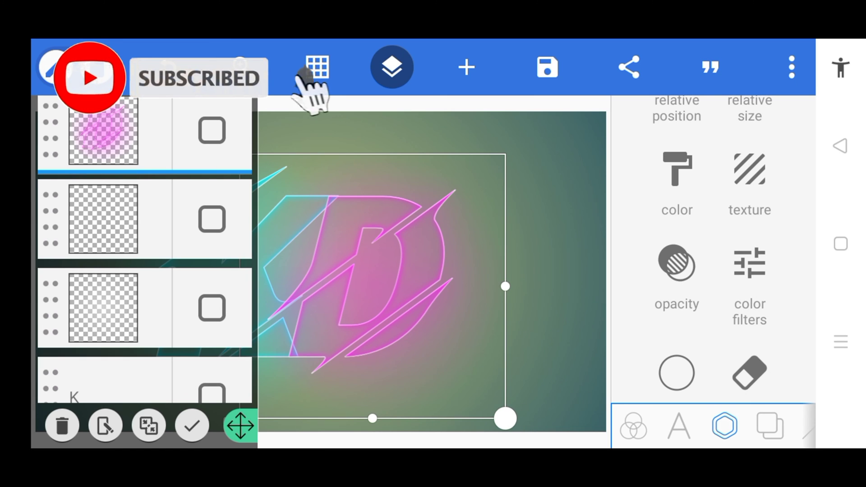